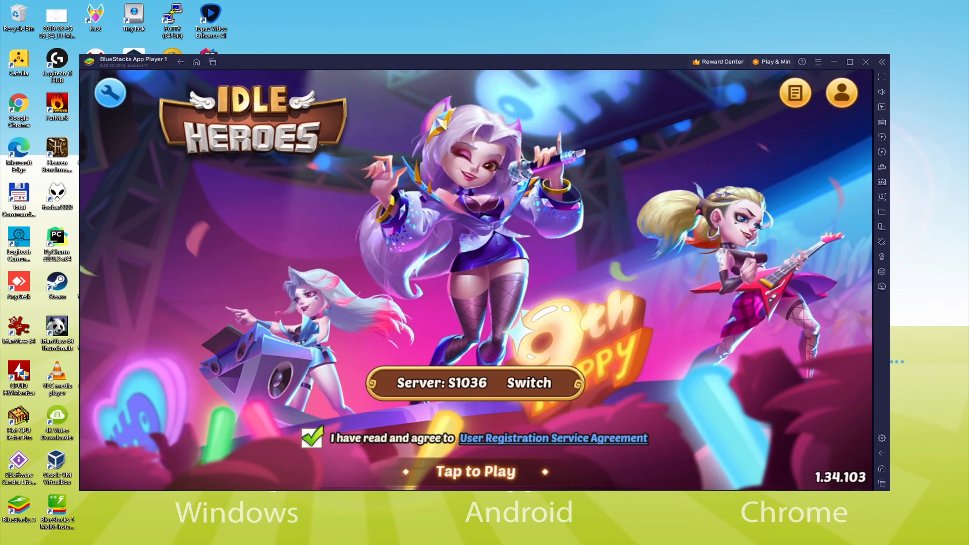
- Enter the game and use the free Basic Summon, declining the x100 scroll prompt
left_click(474, 471)
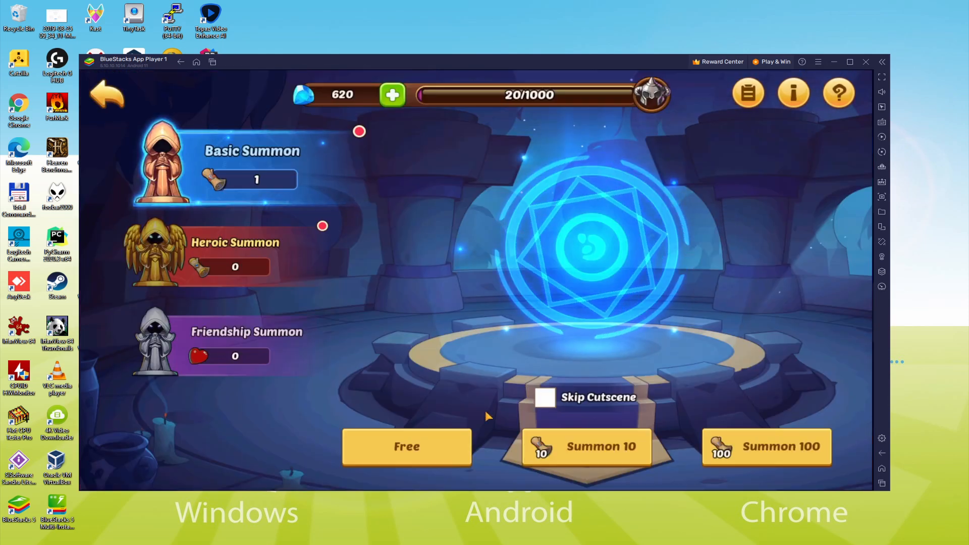
left_click(406, 446)
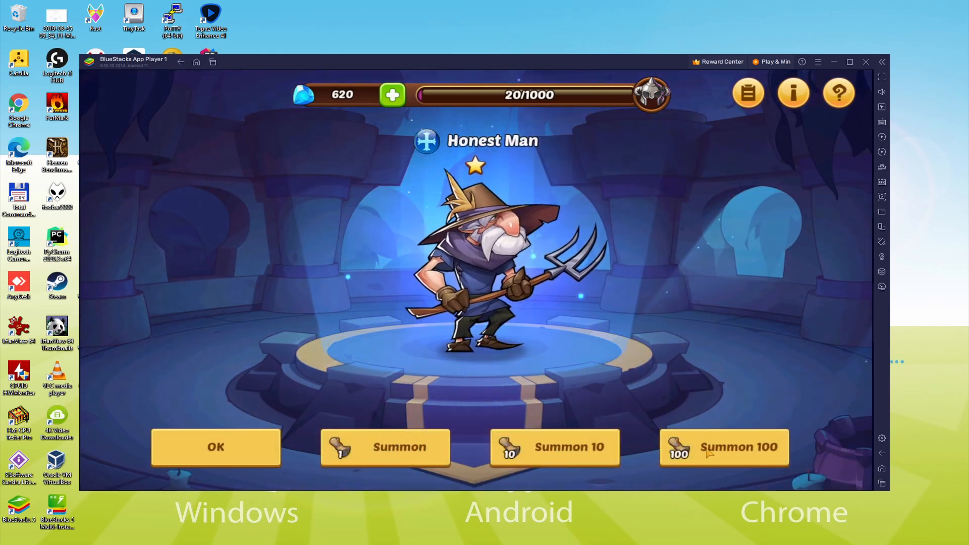
left_click(725, 448)
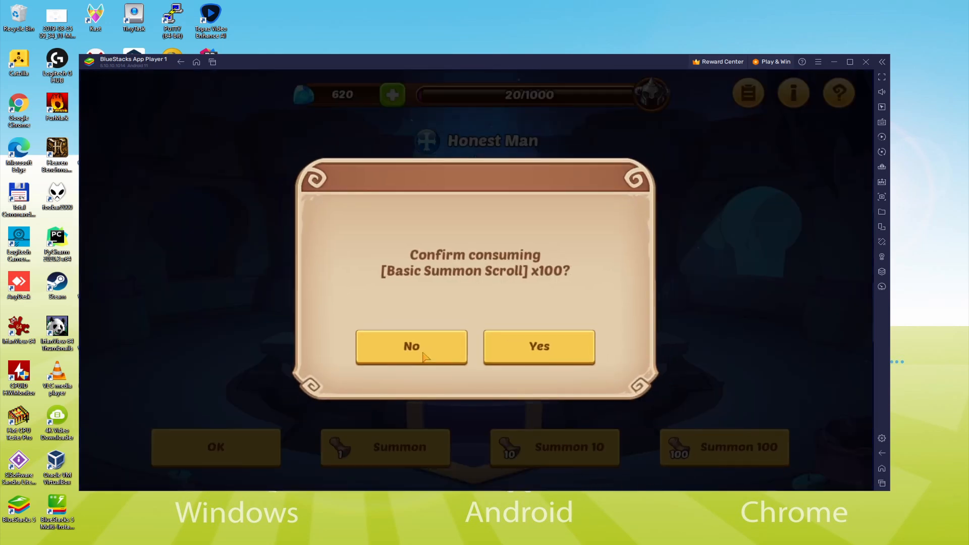
left_click(538, 346)
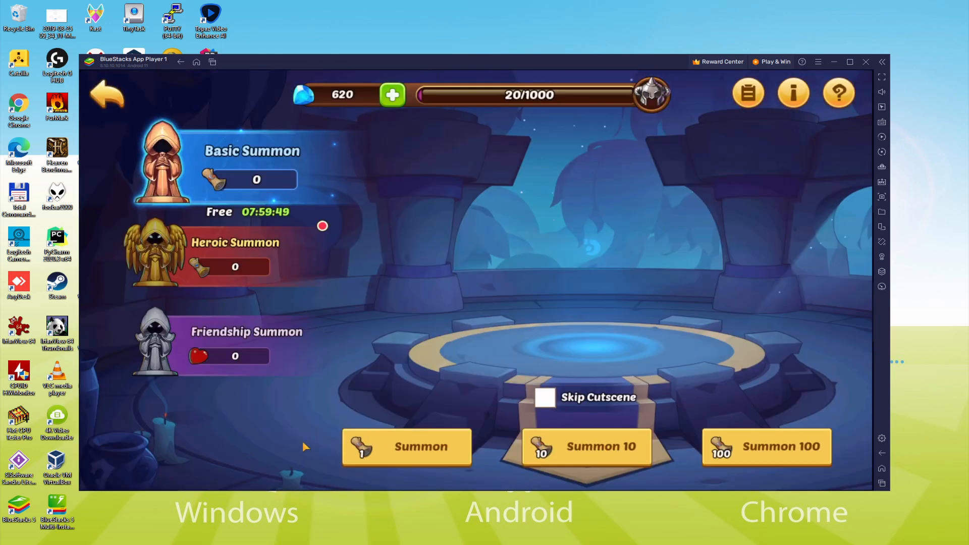
- Use the free Heroic Summon and dismiss the Frey result
left_click(406, 446)
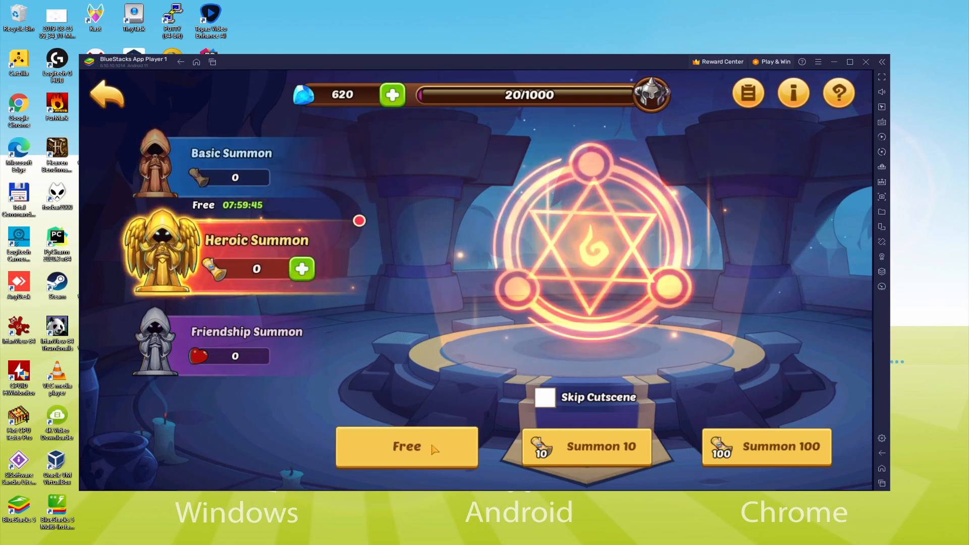
left_click(406, 446)
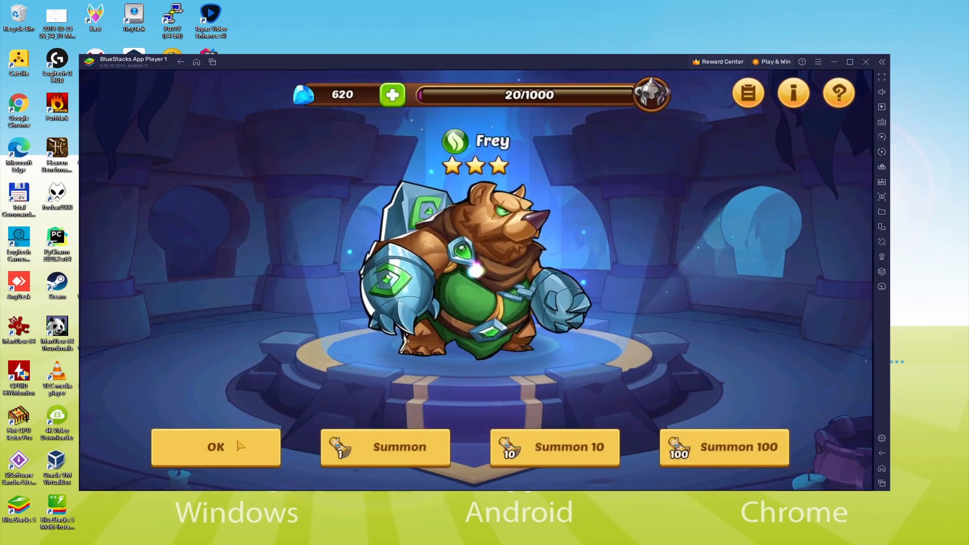
left_click(215, 447)
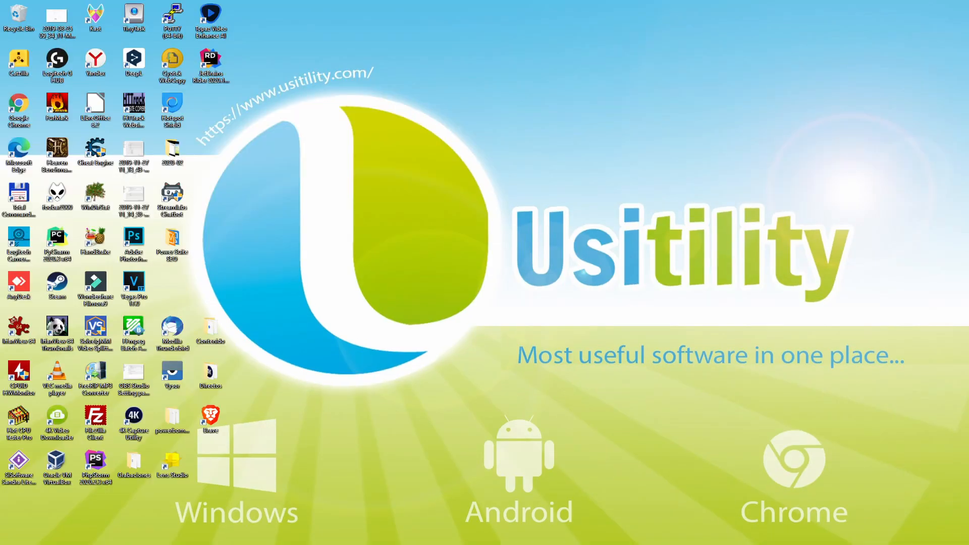
- Scroll to Game Features on the Idle Heroes page and view the Macros and Eco Mode descriptions
left_click(18, 109)
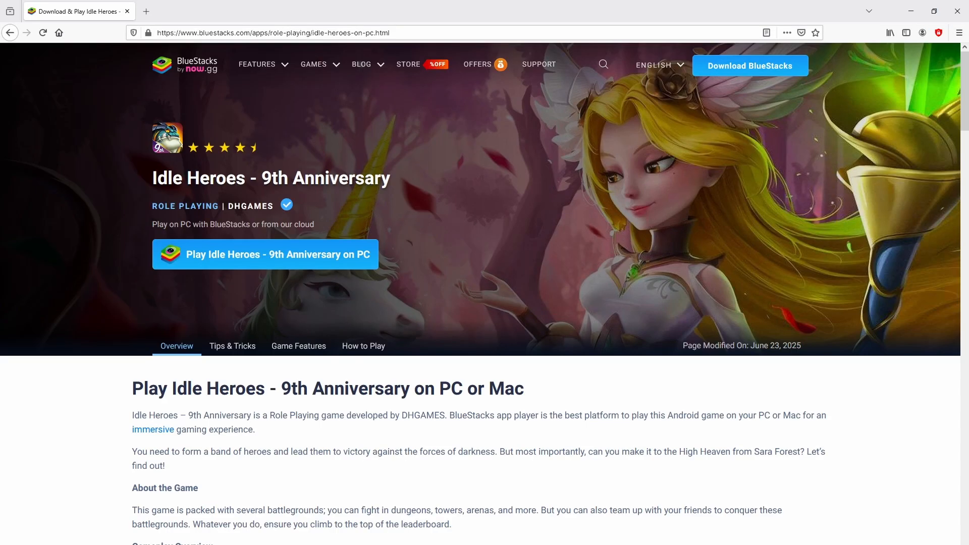
scroll("down", 3)
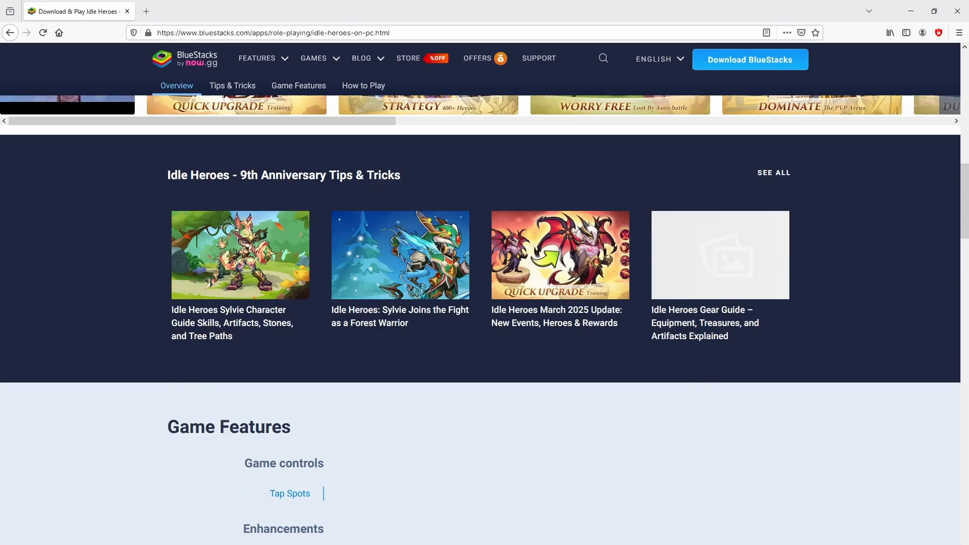
scroll("down", 3)
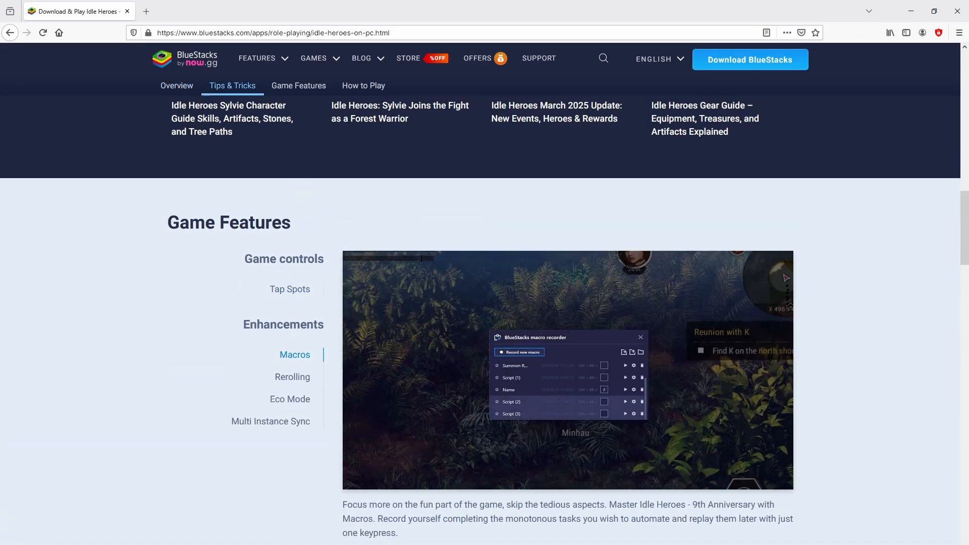
left_click(289, 398)
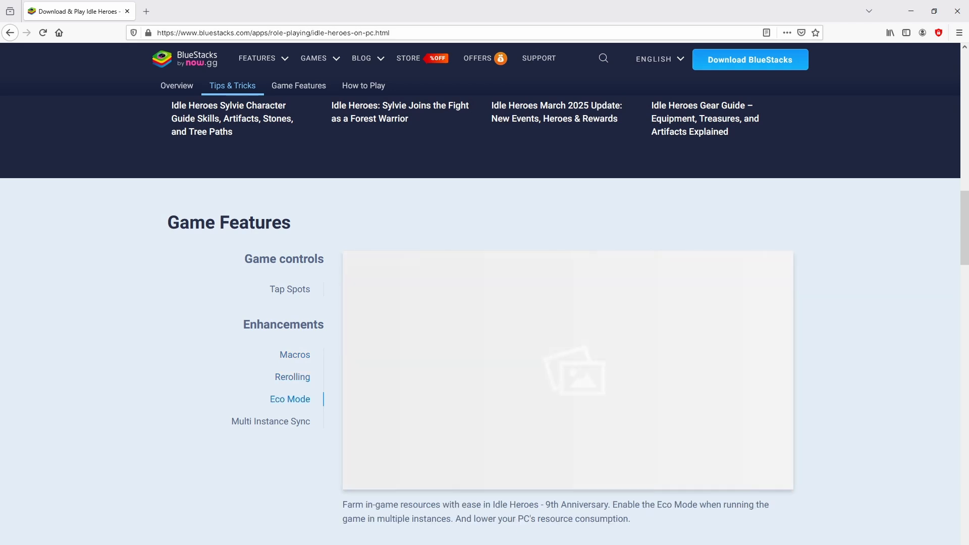
left_click(270, 421)
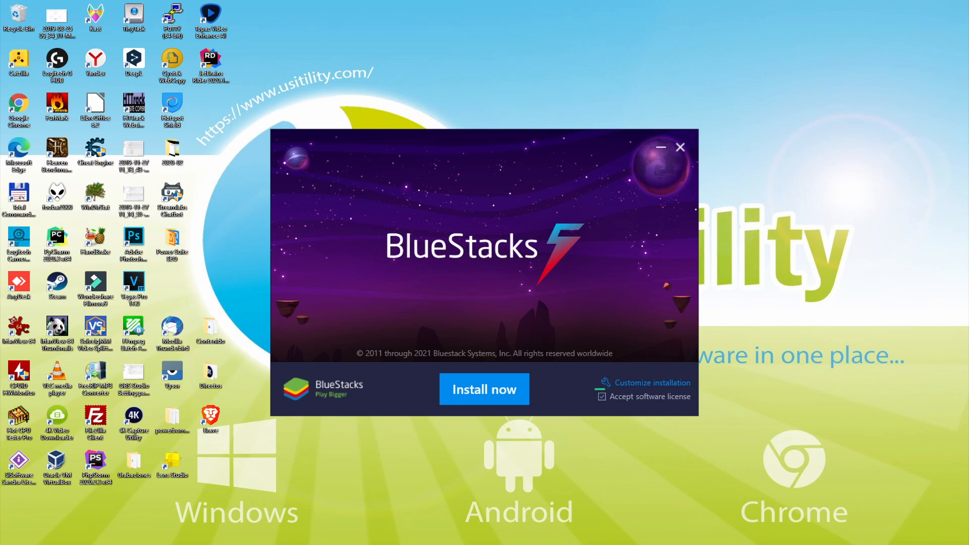
mouse_move(643, 390)
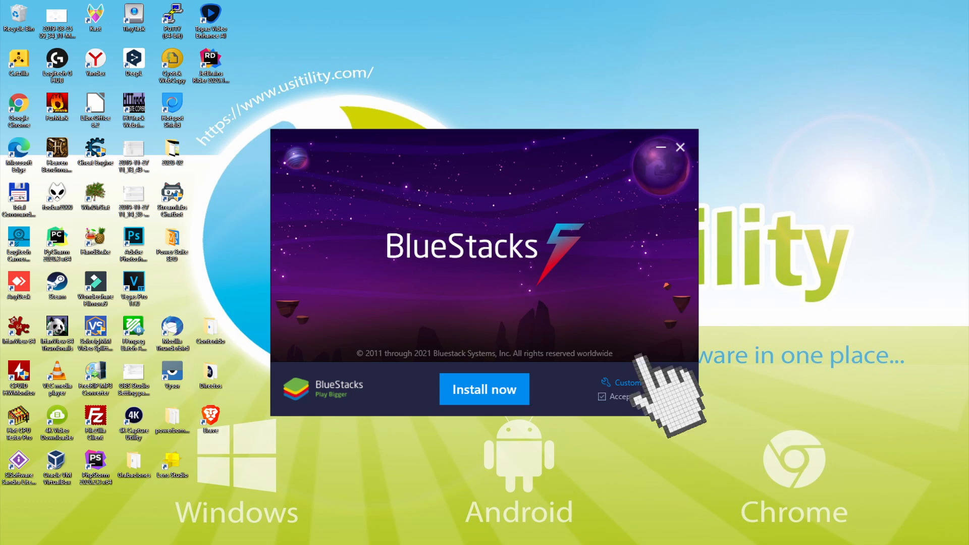
left_click(626, 382)
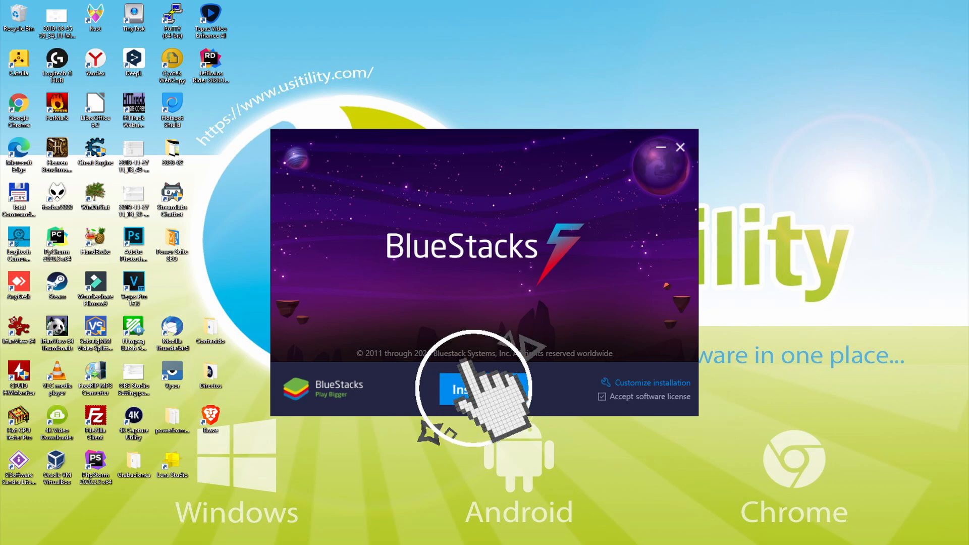
- Start the BlueStacks installation and wait for the App Player home screen
left_click(461, 389)
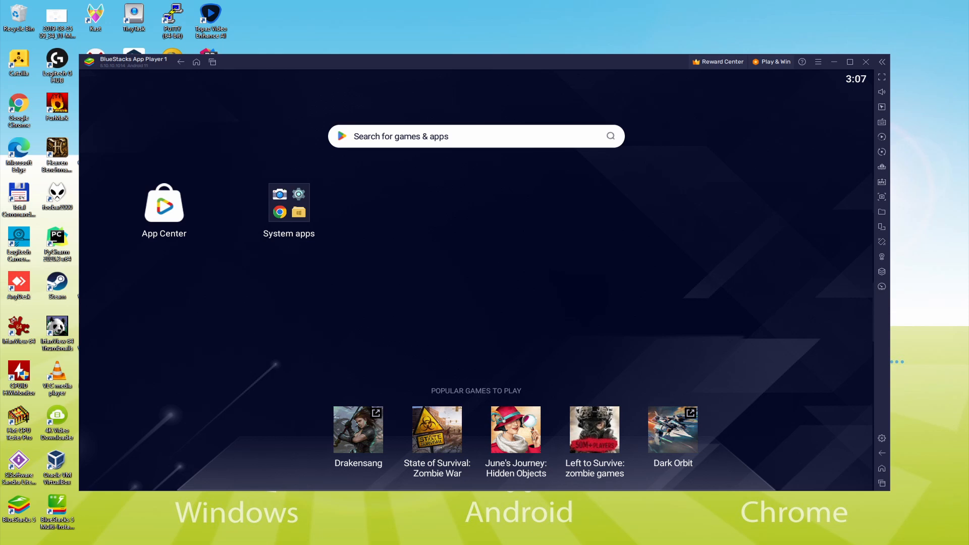
- Launch the Play Store from System apps and begin Google sign-in
left_click(289, 202)
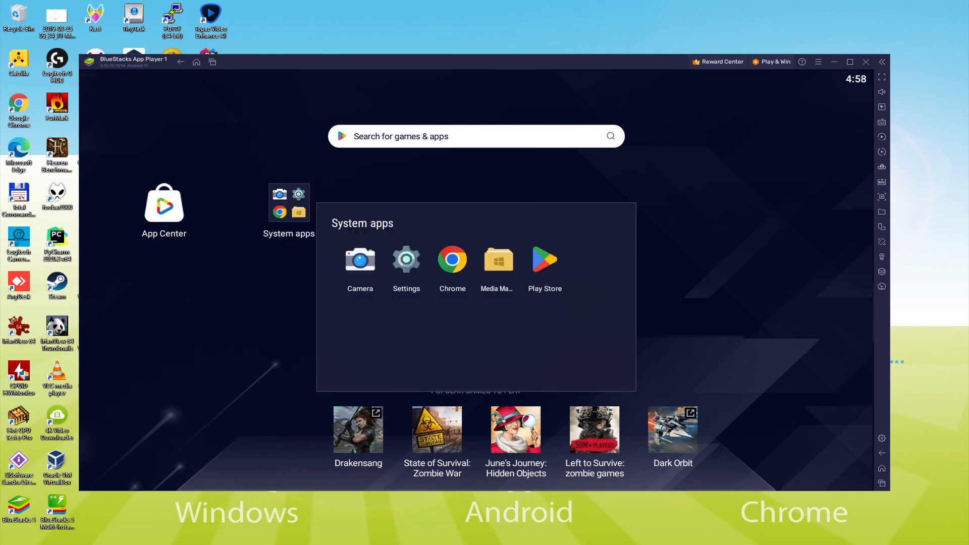
left_click(544, 259)
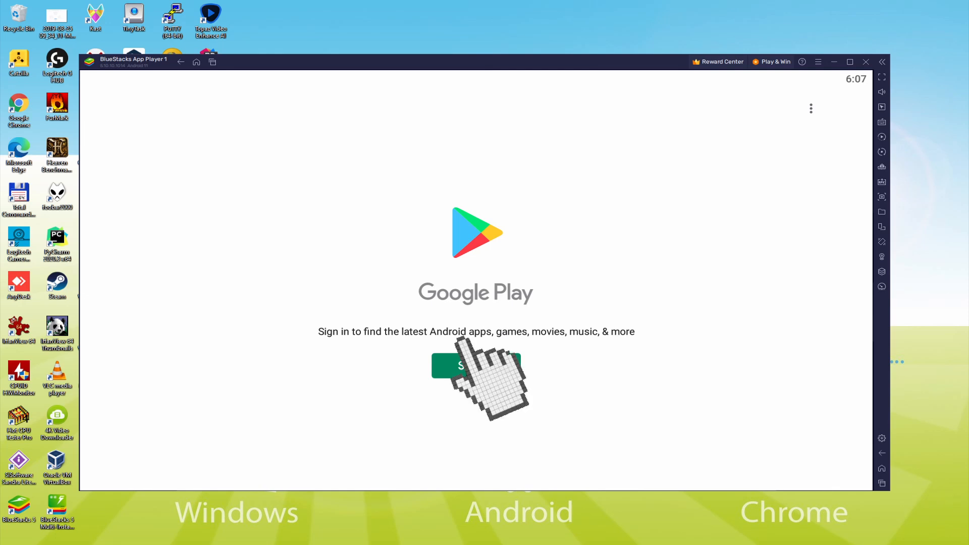
left_click(476, 364)
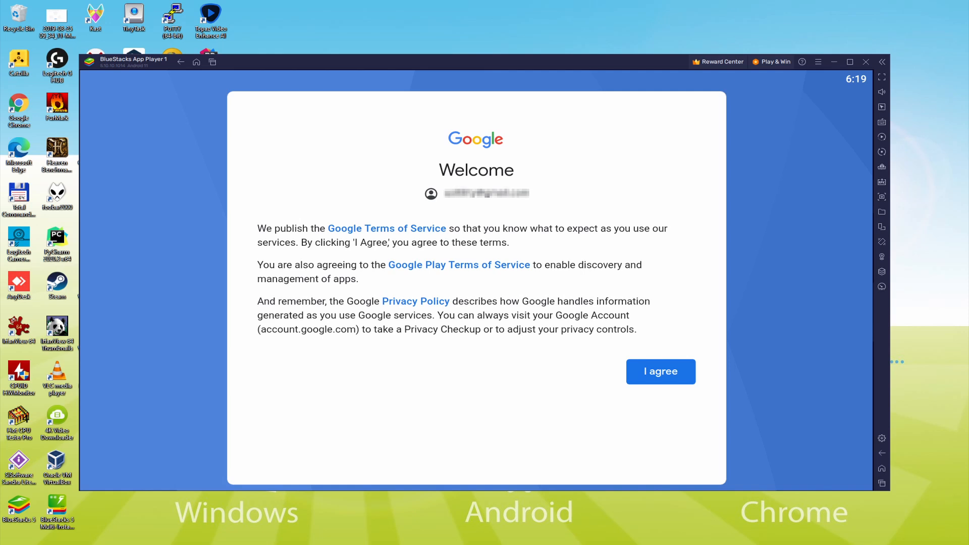
mouse_move(652, 374)
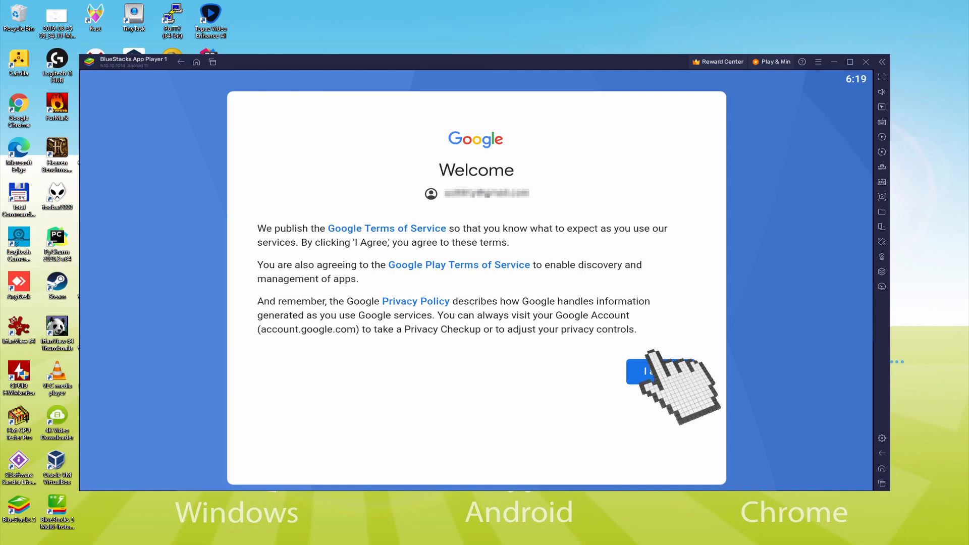
- Agree to Google's terms, turn off Drive backup and accept the services settings
left_click(647, 371)
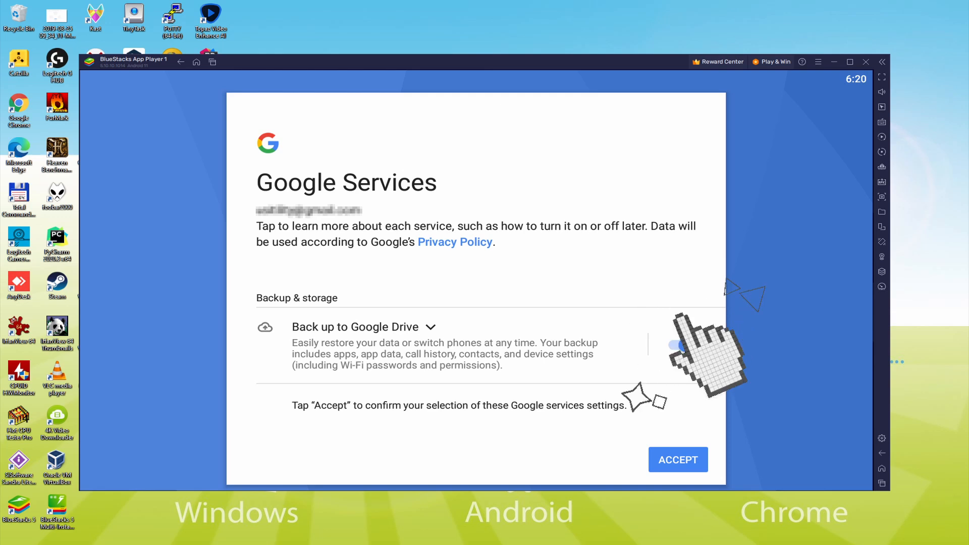
left_click(675, 345)
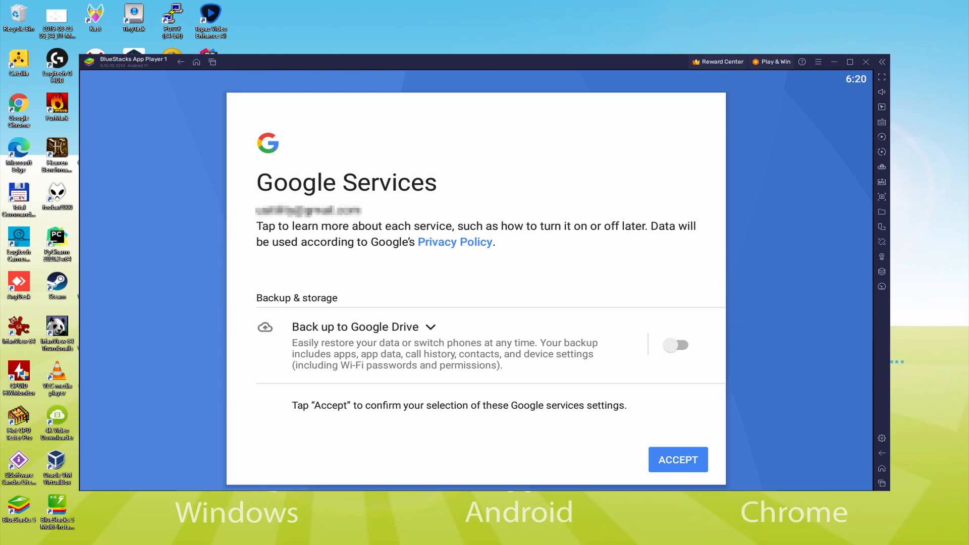
mouse_move(673, 460)
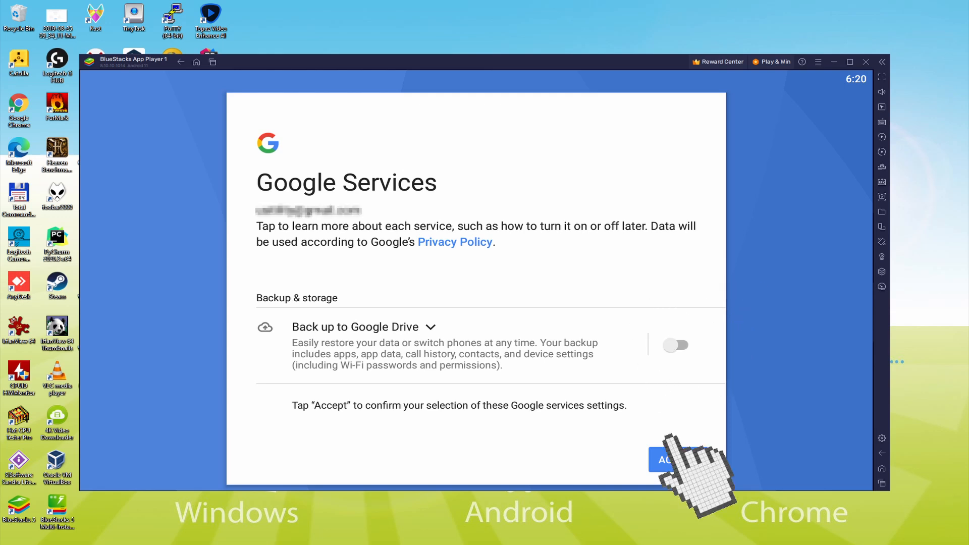
left_click(670, 460)
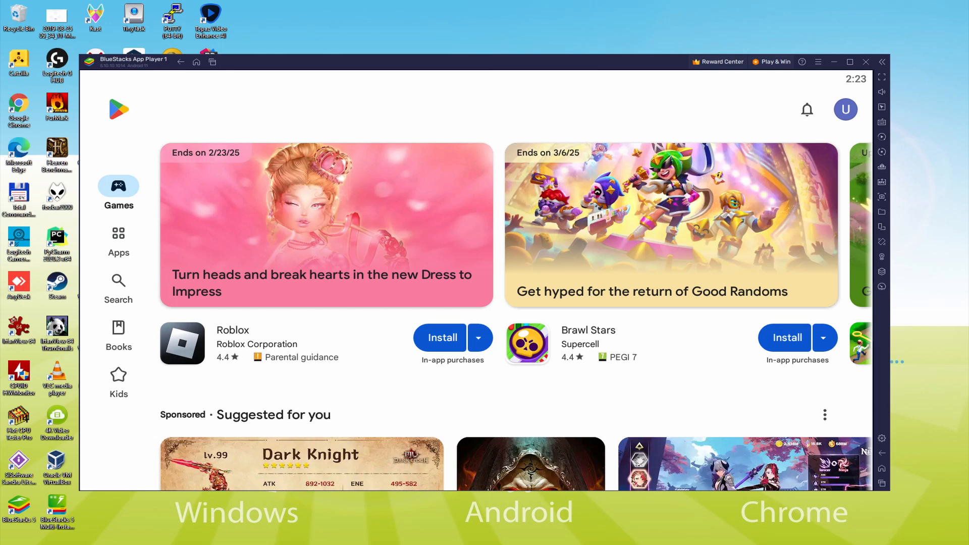
- Find Idle Heroes - 9th Anniversary in the Play Store, install it and launch the game
left_click(197, 61)
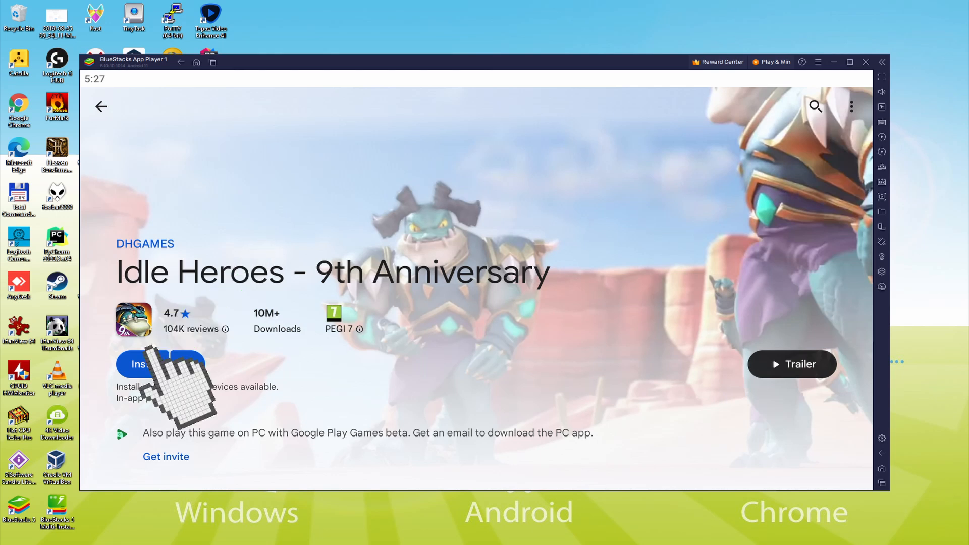
left_click(143, 364)
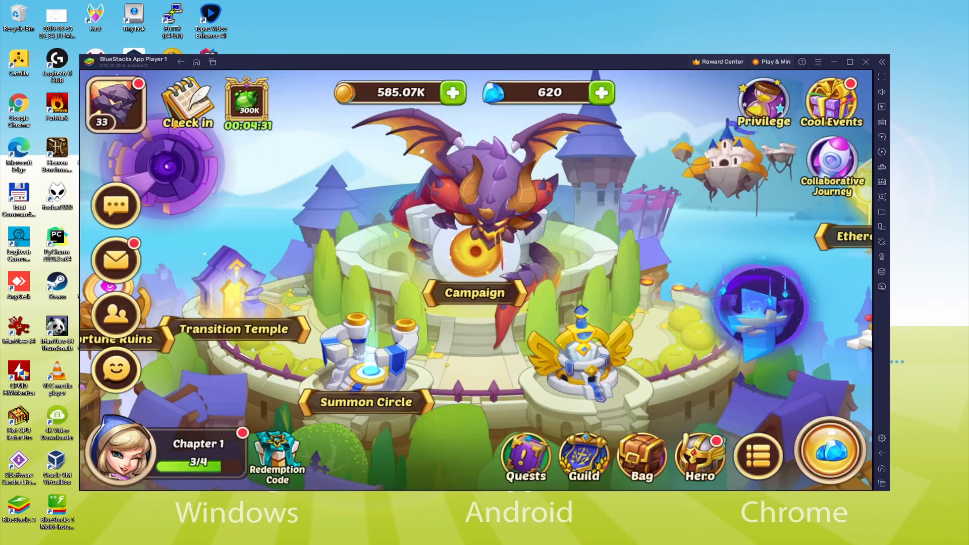
left_click(474, 294)
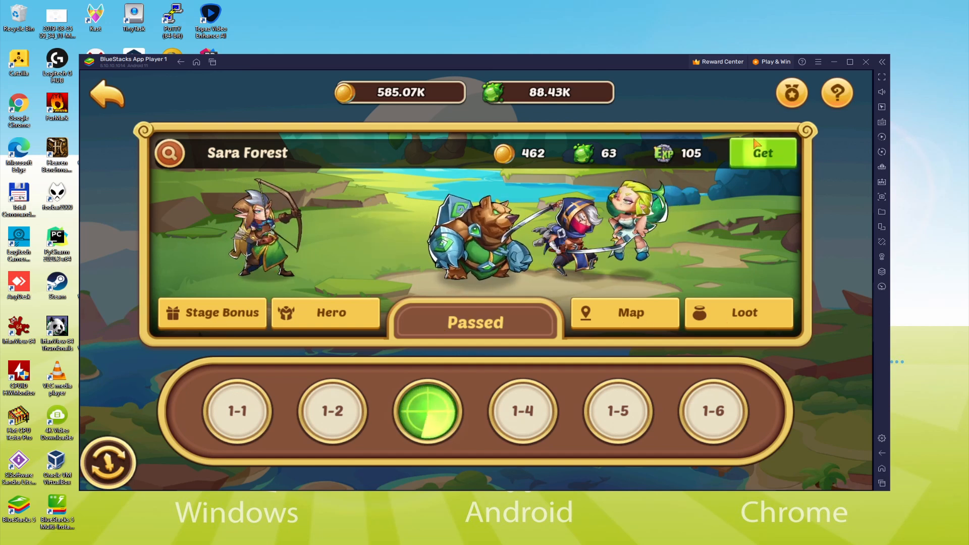
- Collect the Sara Forest idle loot and bring up the campaign world map
left_click(763, 153)
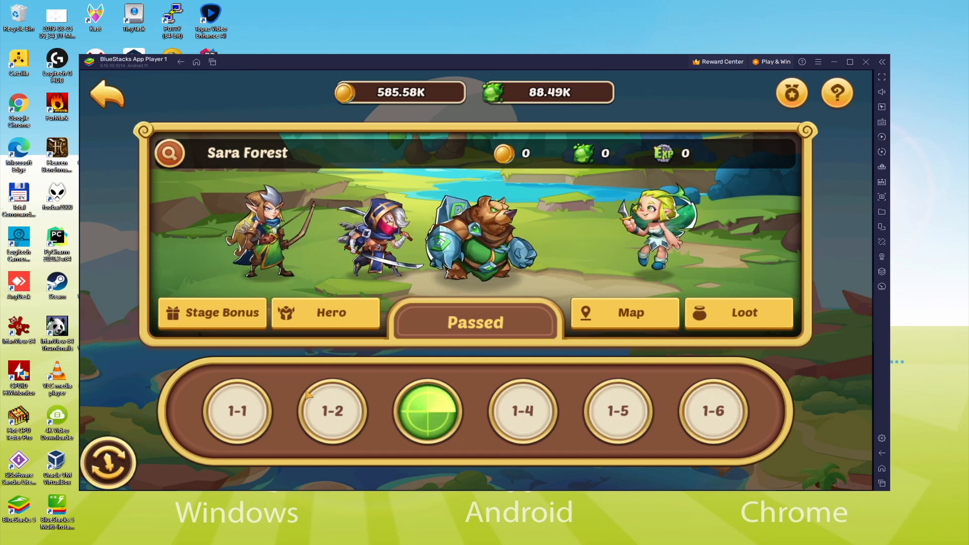
left_click(238, 410)
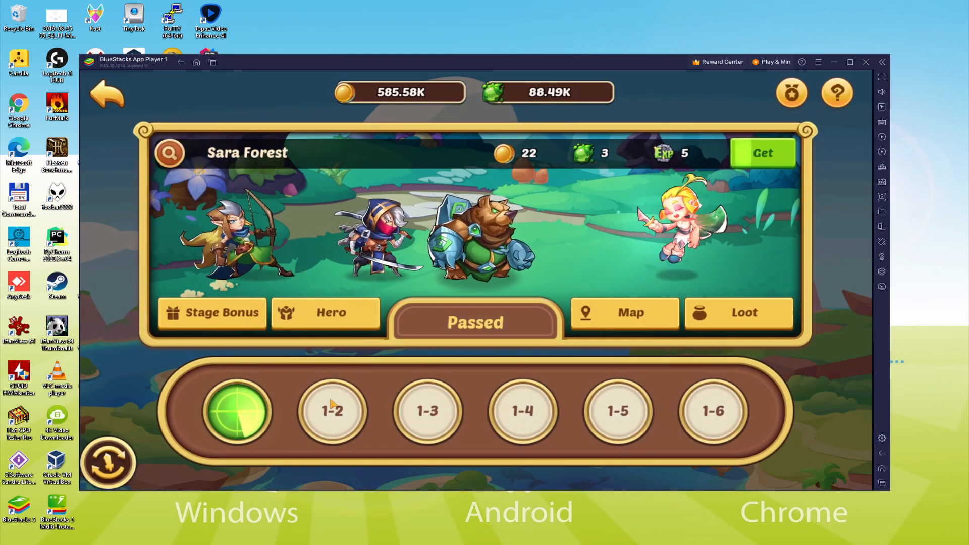
left_click(332, 410)
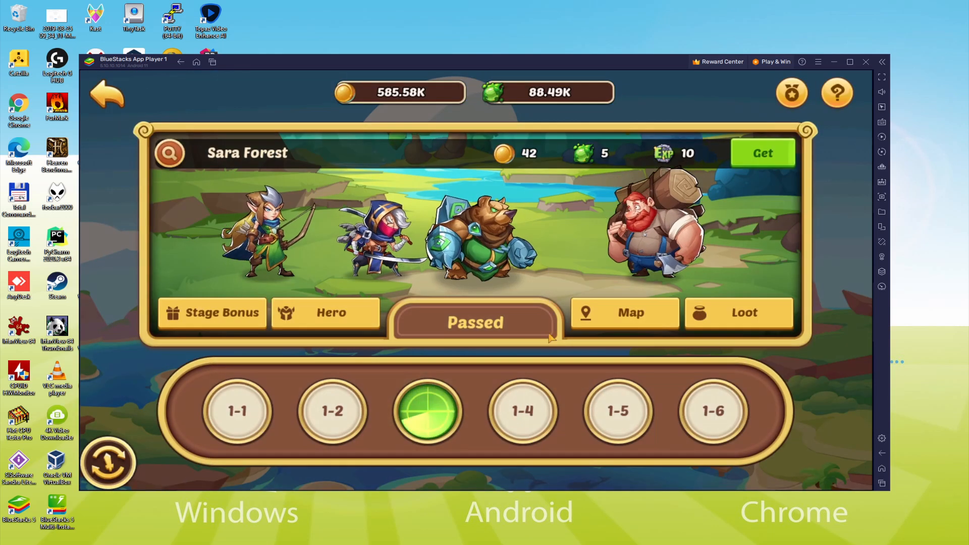
left_click(624, 312)
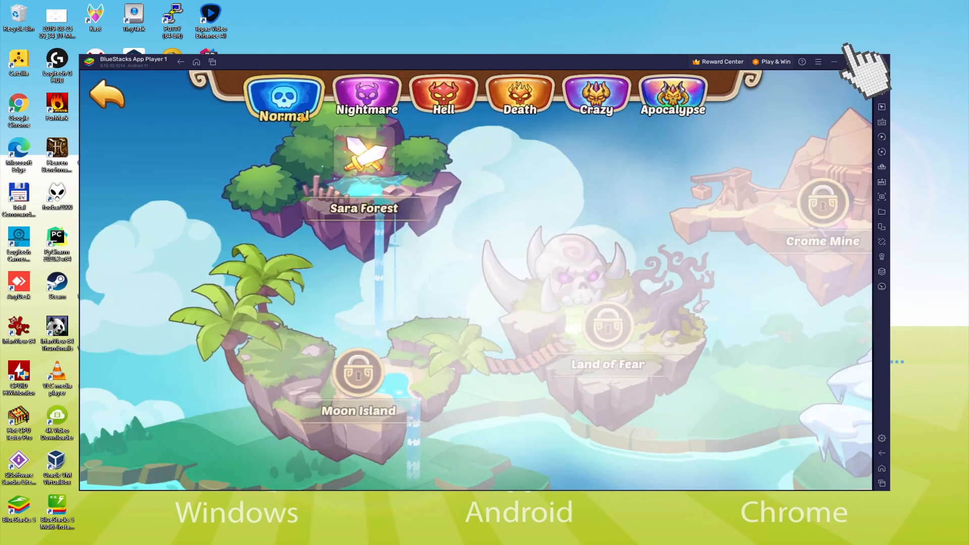
- Open Sybil from the hero list and raise her level to 24
left_click(364, 173)
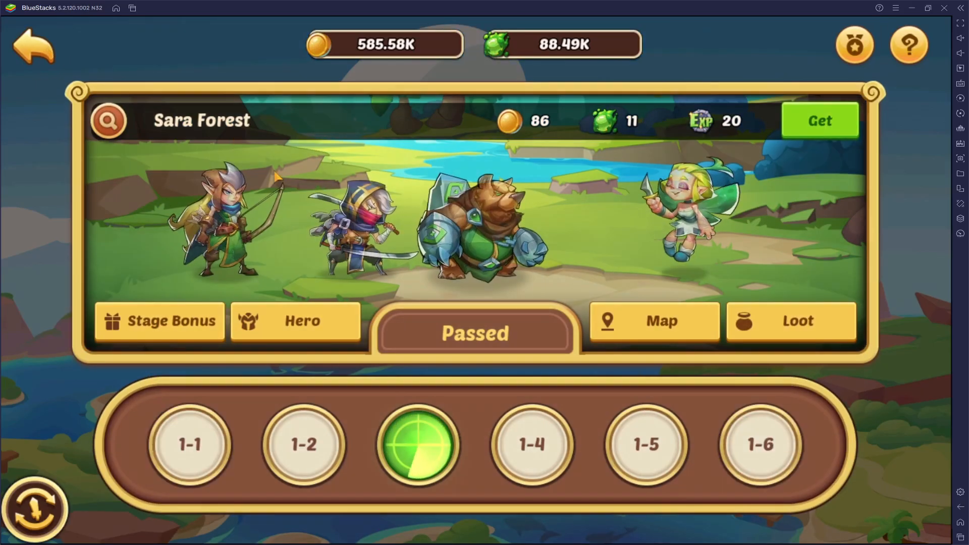
left_click(296, 321)
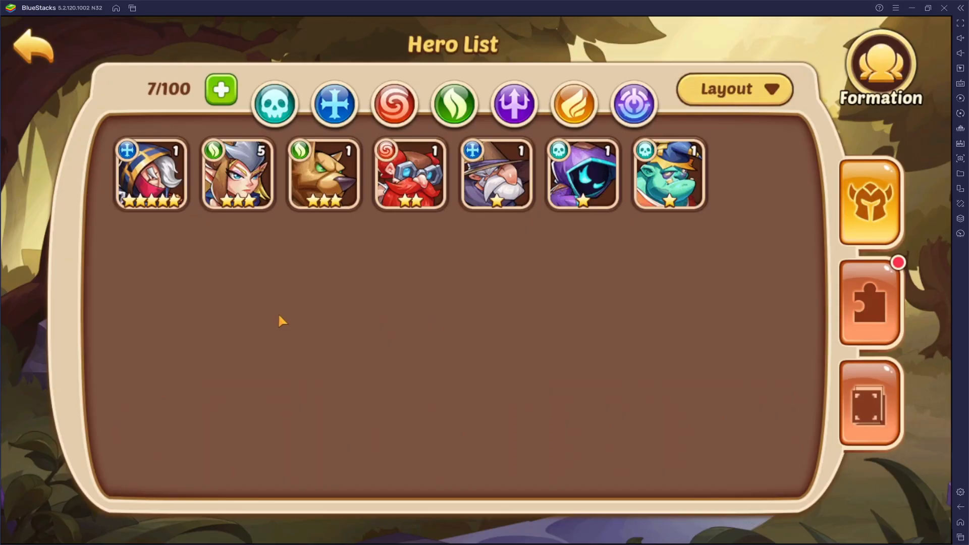
left_click(236, 175)
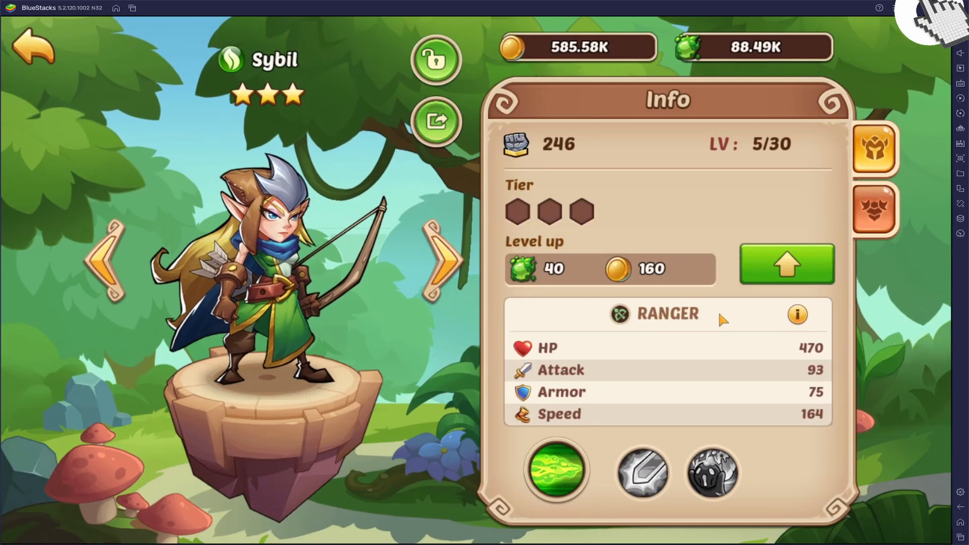
left_click(787, 265)
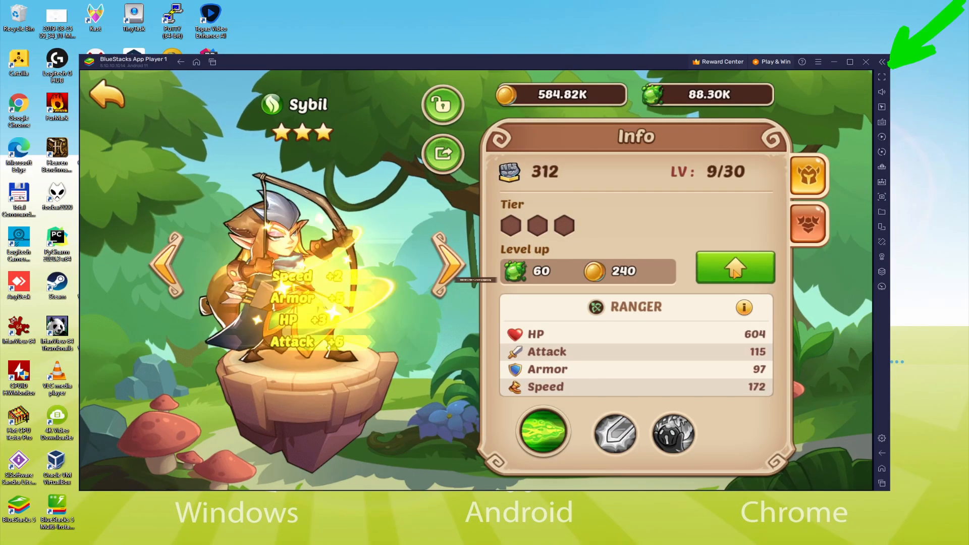
left_click(735, 267)
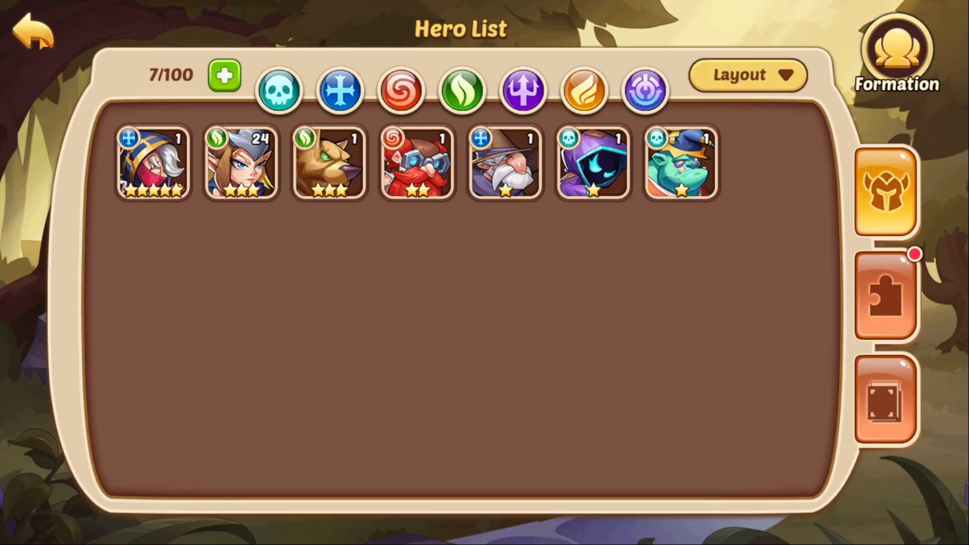
- Return to the Sara Forest campaign screen and collect the idle rewards
left_click(33, 33)
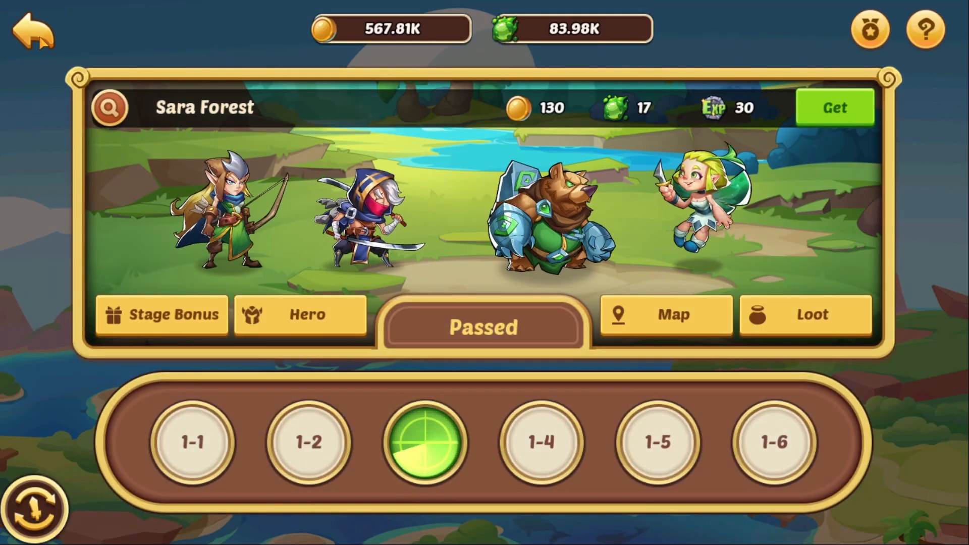
left_click(835, 107)
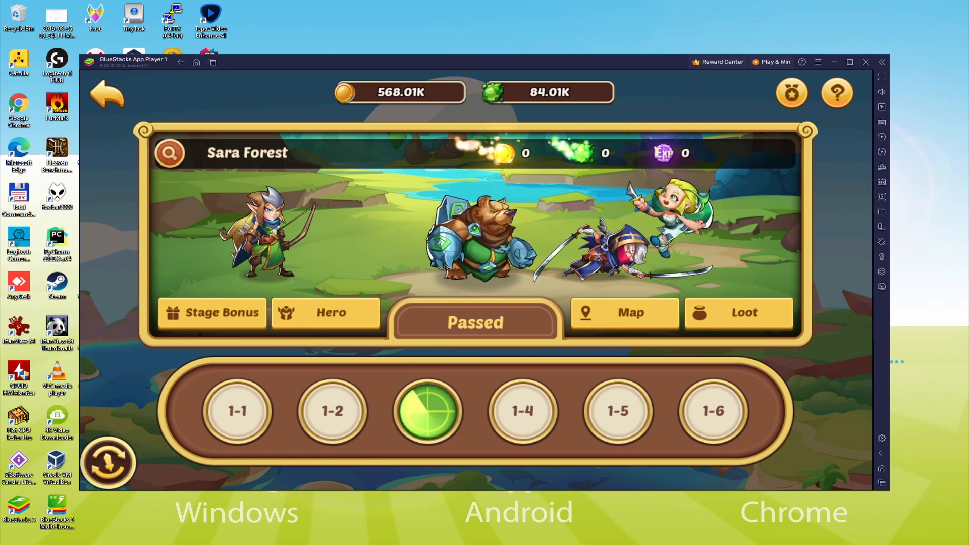
- Claim the Chapter 1 growth quest rewards and move to Chapter 2
left_click(106, 94)
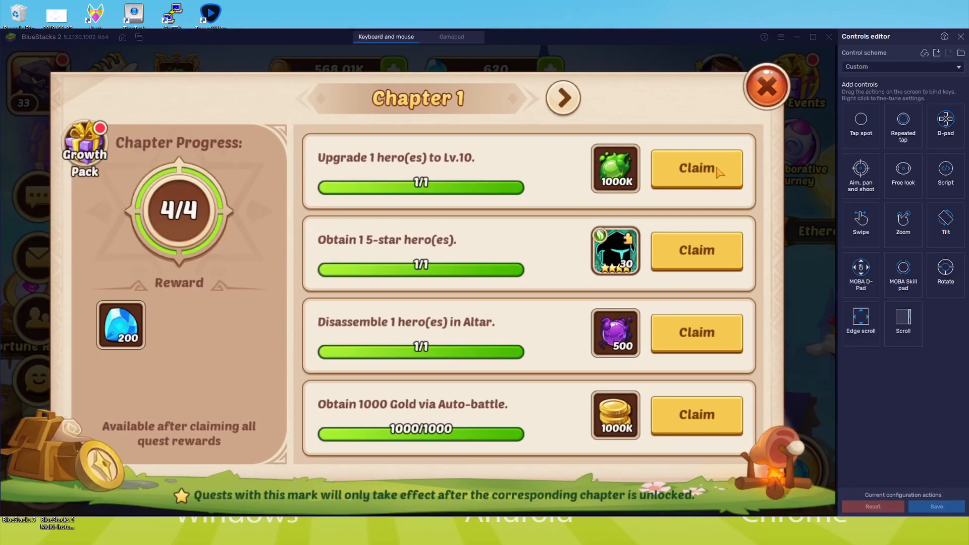
left_click(695, 168)
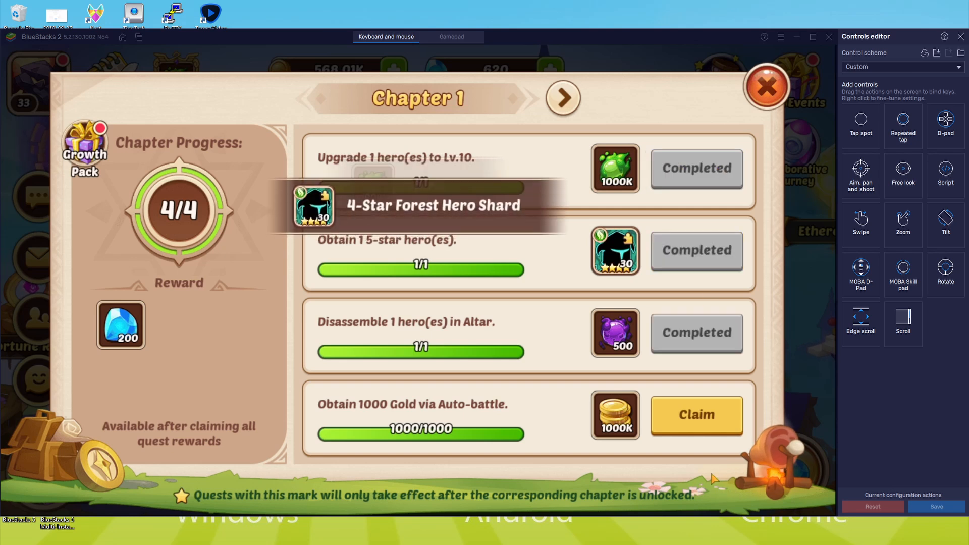
left_click(696, 415)
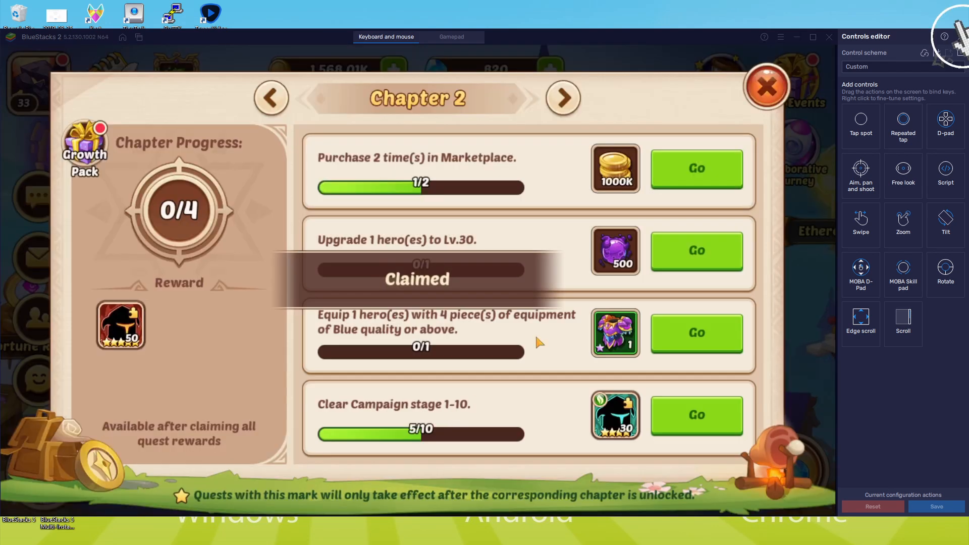
- Follow the Chapter 2 quest to the Marketplace and confirm the purchase
left_click(696, 169)
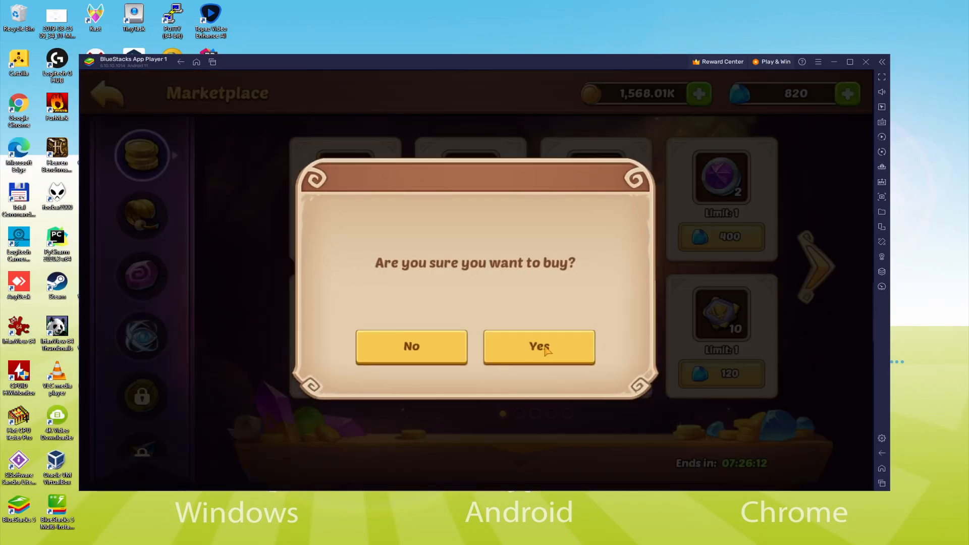
left_click(538, 346)
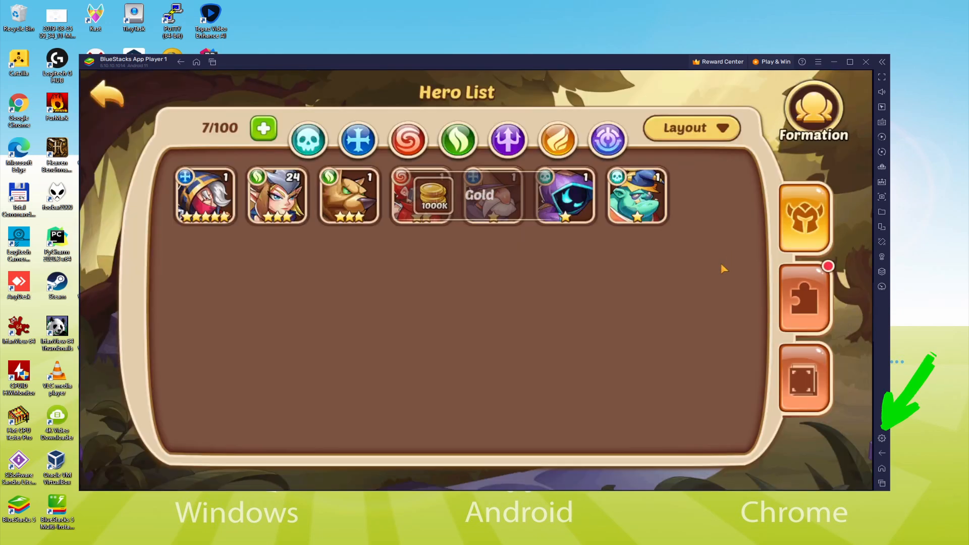
- Open the BlueStacks settings Preferences and close them again
left_click(277, 194)
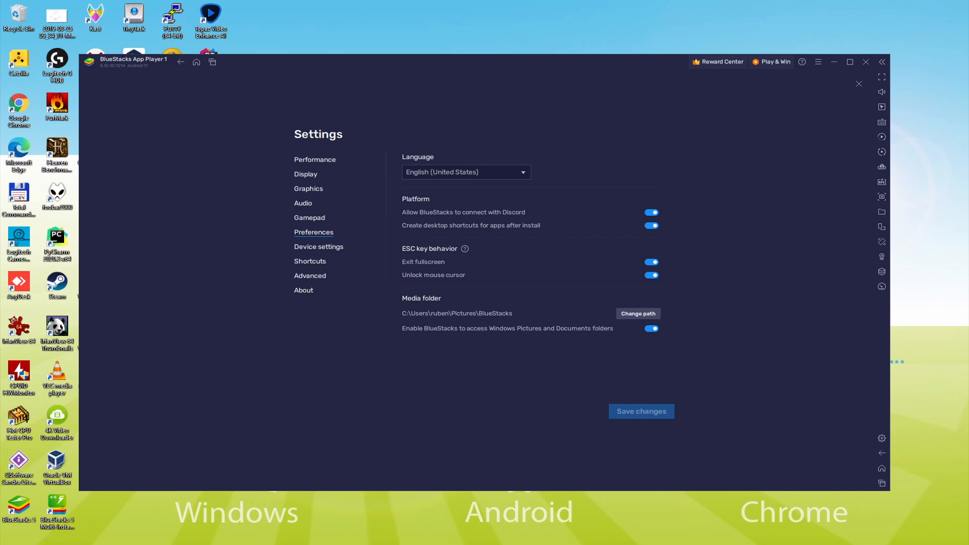
left_click(858, 84)
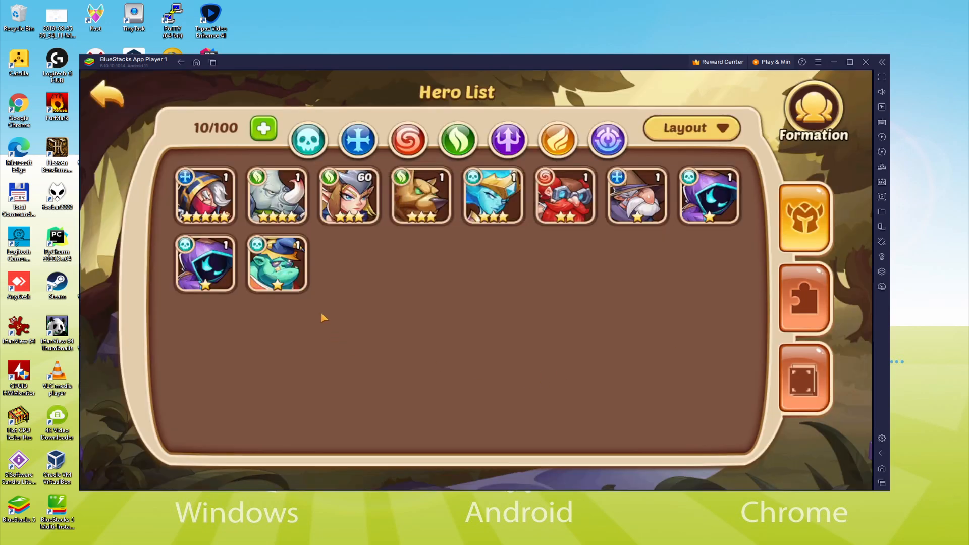
- Start the blue equipment quest from the Chapter 2 quest list via its Go button
left_click(276, 264)
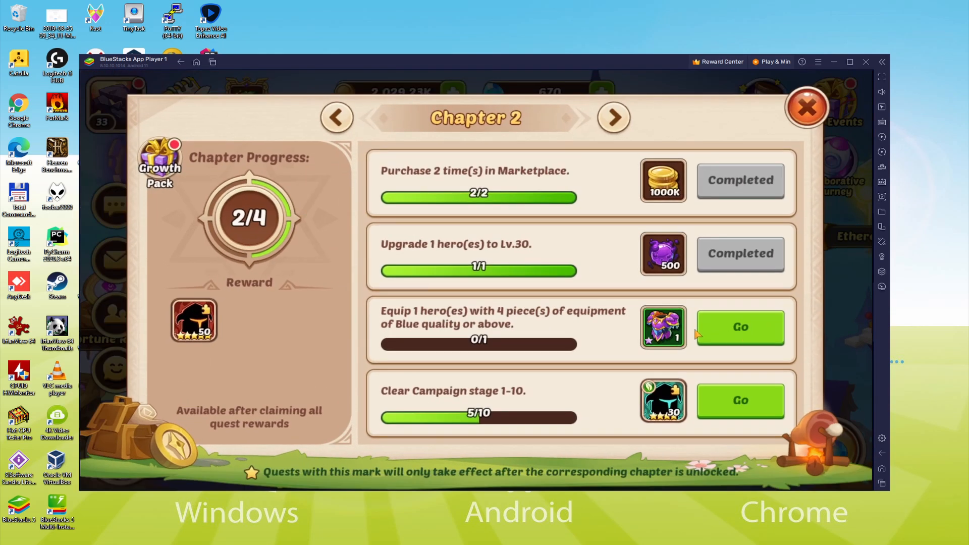
mouse_move(740, 393)
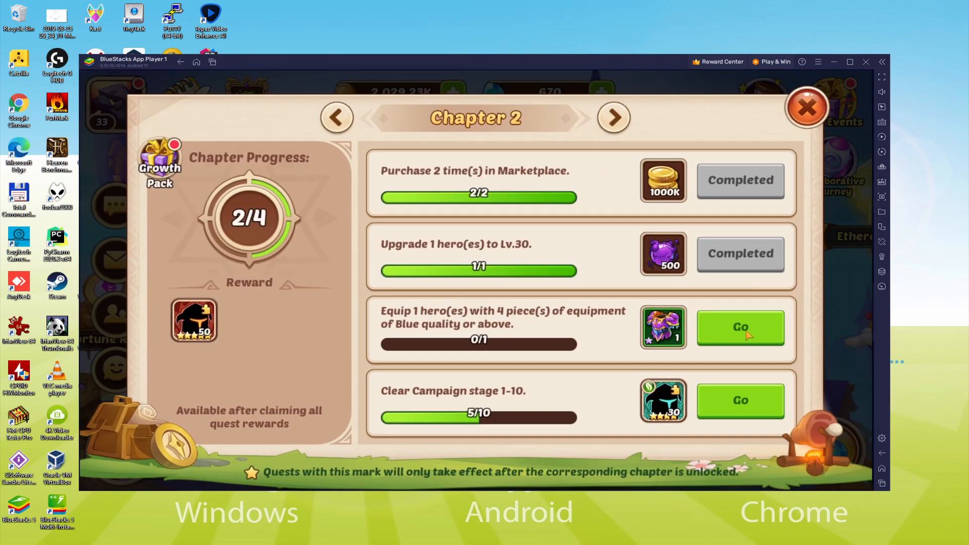
left_click(881, 438)
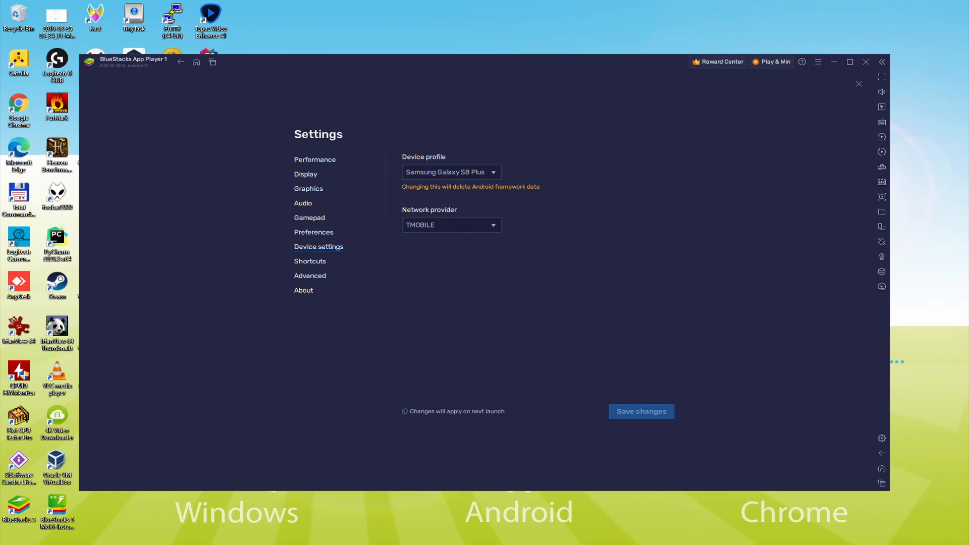
- Close the emulator settings window to return to Idle Heroes
left_click(858, 83)
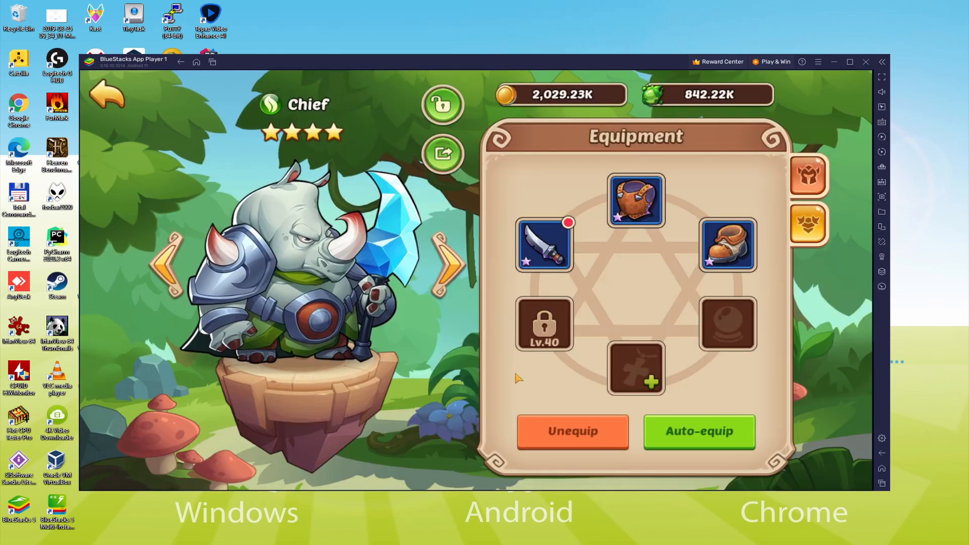
- Equip an item in Chief's empty bottom slot and return to the Hero List
left_click(636, 369)
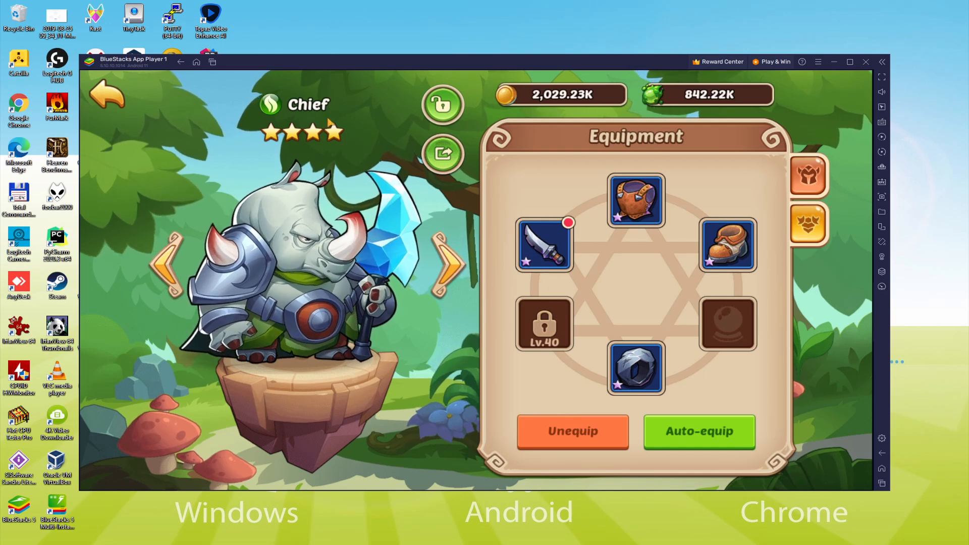
left_click(107, 94)
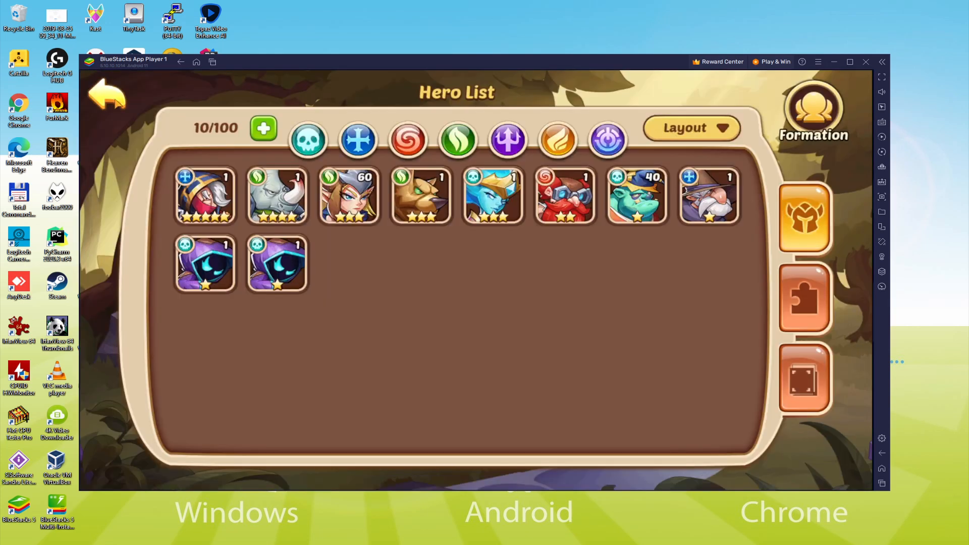